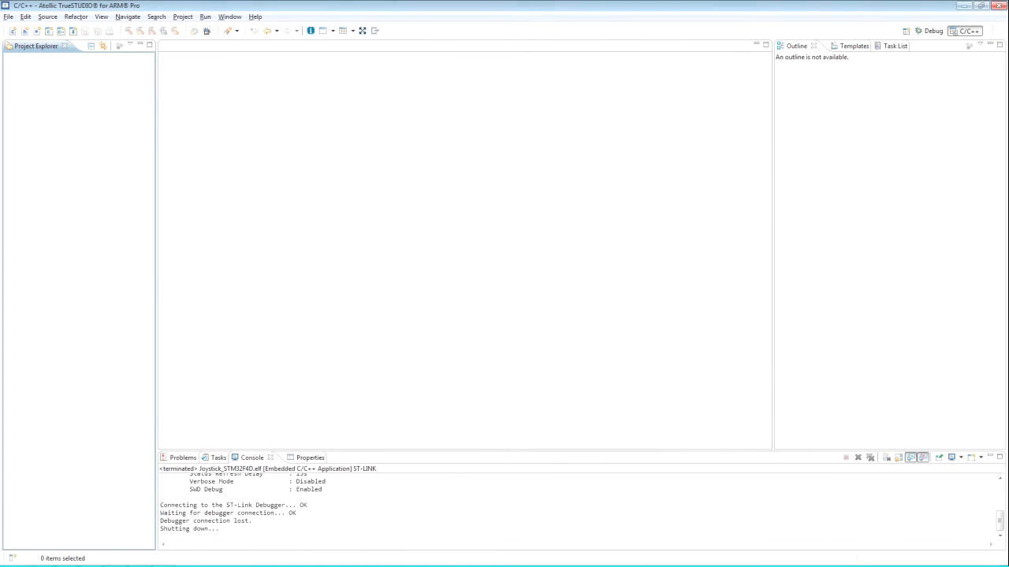
pyautogui.moveTo(57, 76)
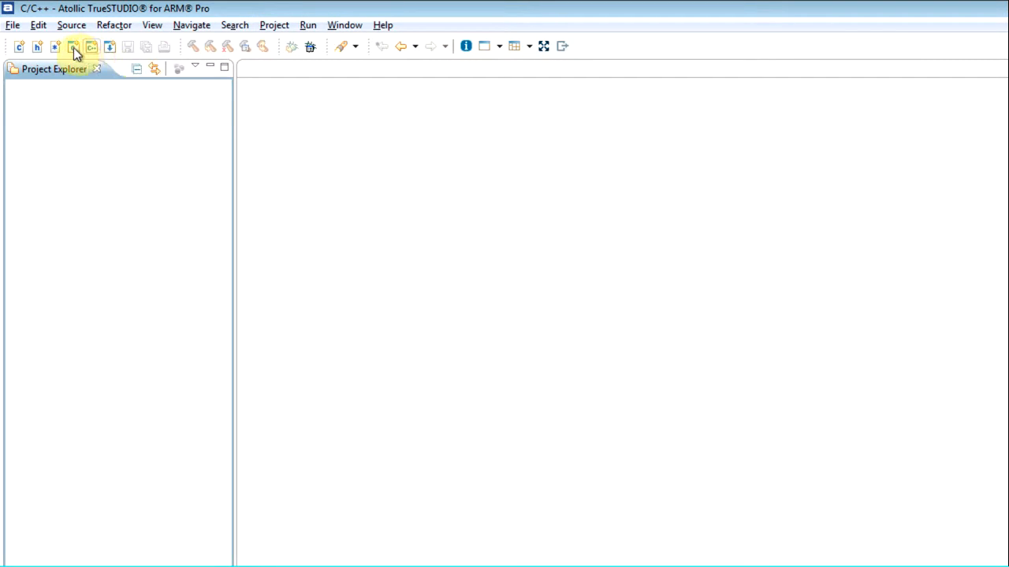
pyautogui.moveTo(73, 46)
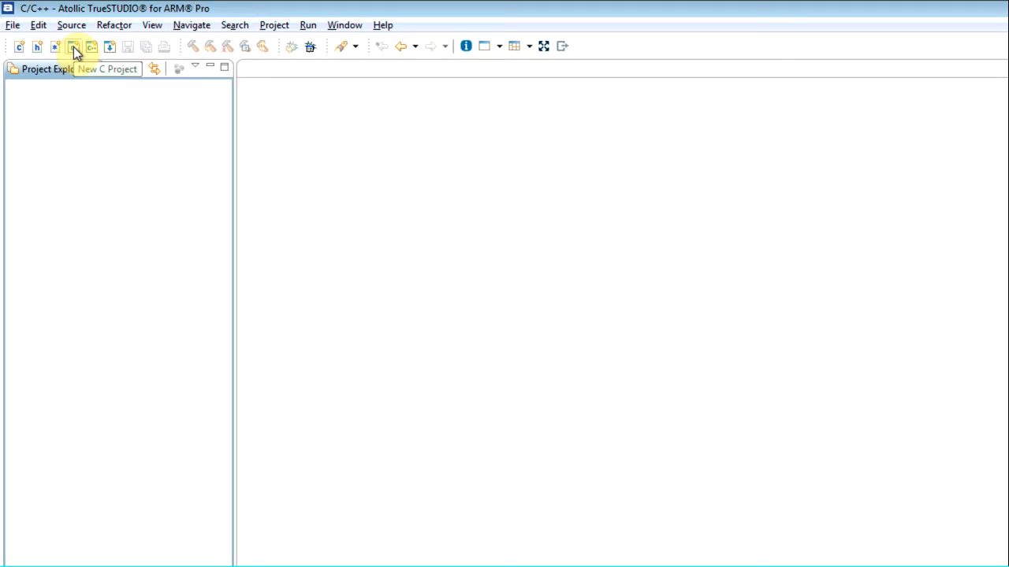
# - Create a new C project named 'EmbeddedCProject' with the Embedded C Project type
pyautogui.click(74, 46)
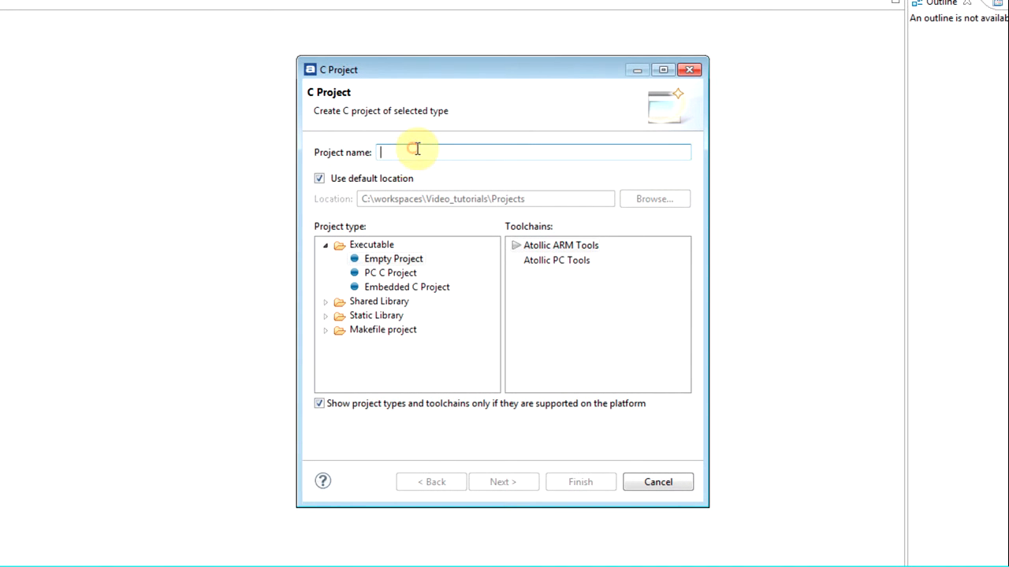
pyautogui.write('Embedded')
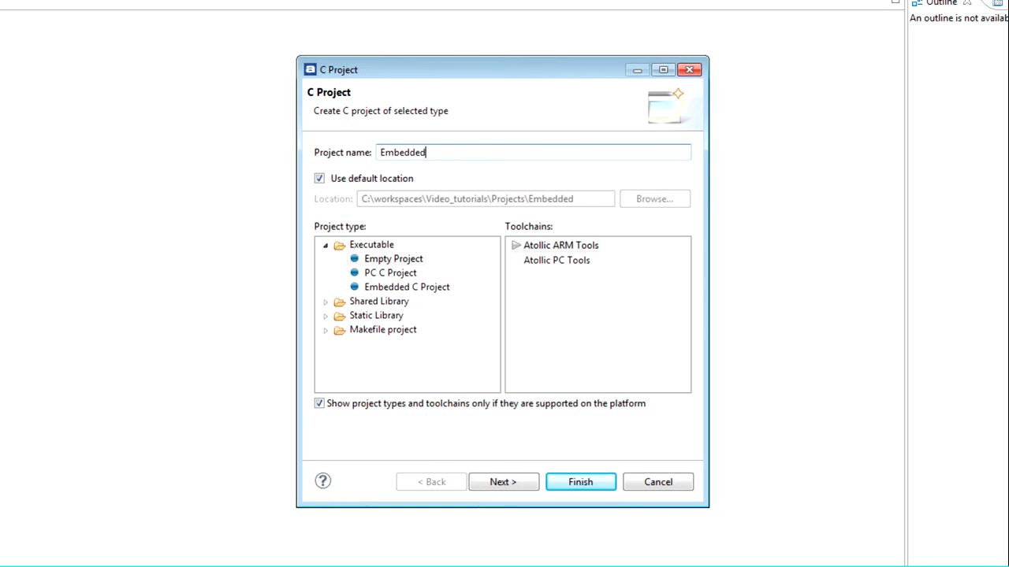
pyautogui.write('CProject')
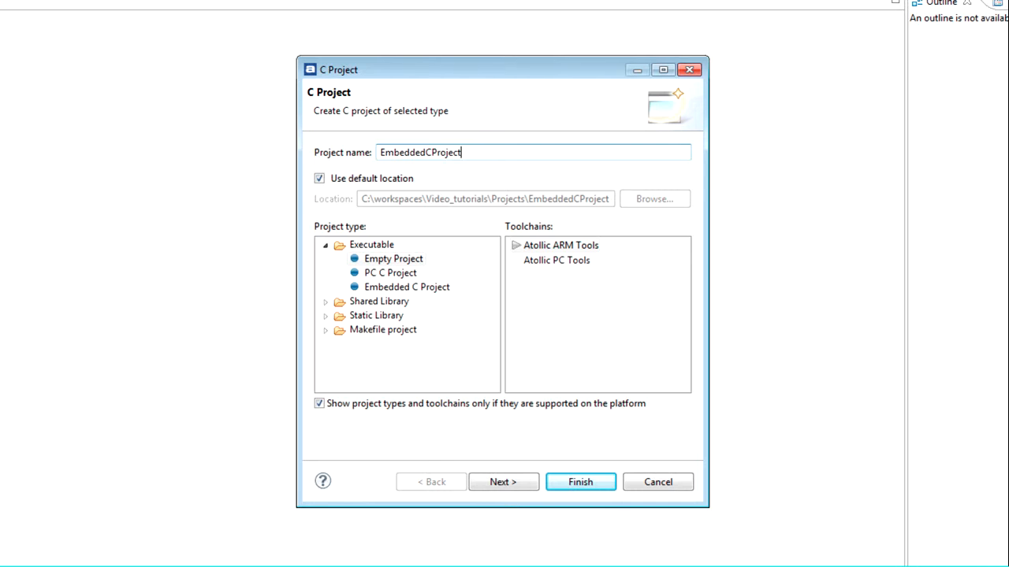
pyautogui.click(406, 286)
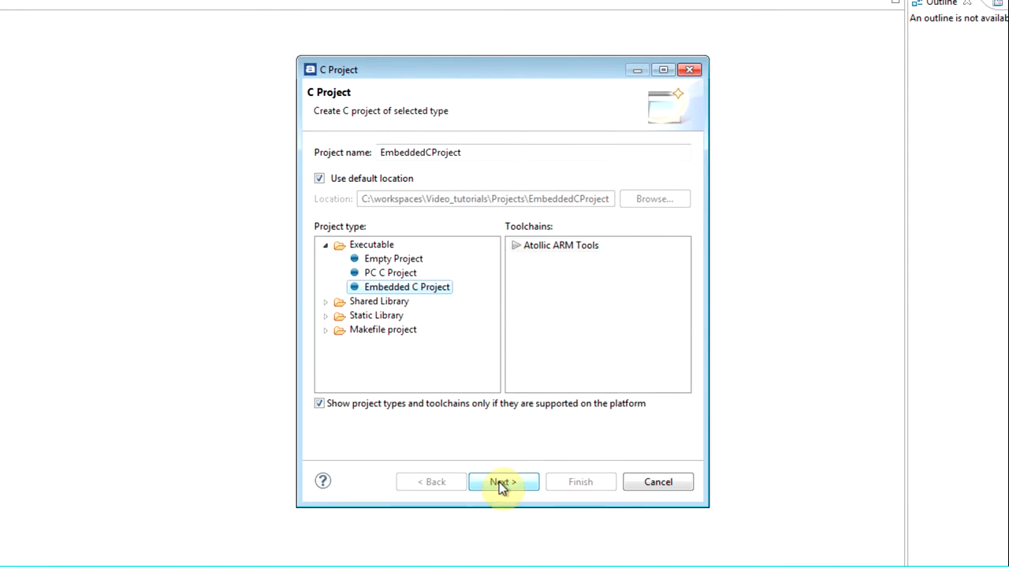
# - Keep ARM as vendor and select Generic Cortex-M family with the Cortex-M4 microcontroller
pyautogui.click(503, 481)
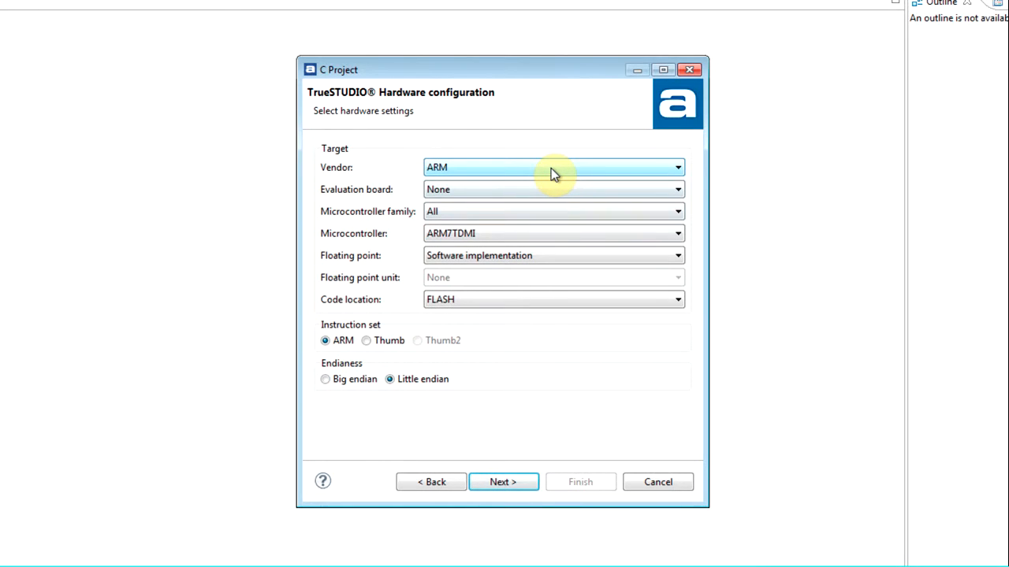
pyautogui.click(676, 168)
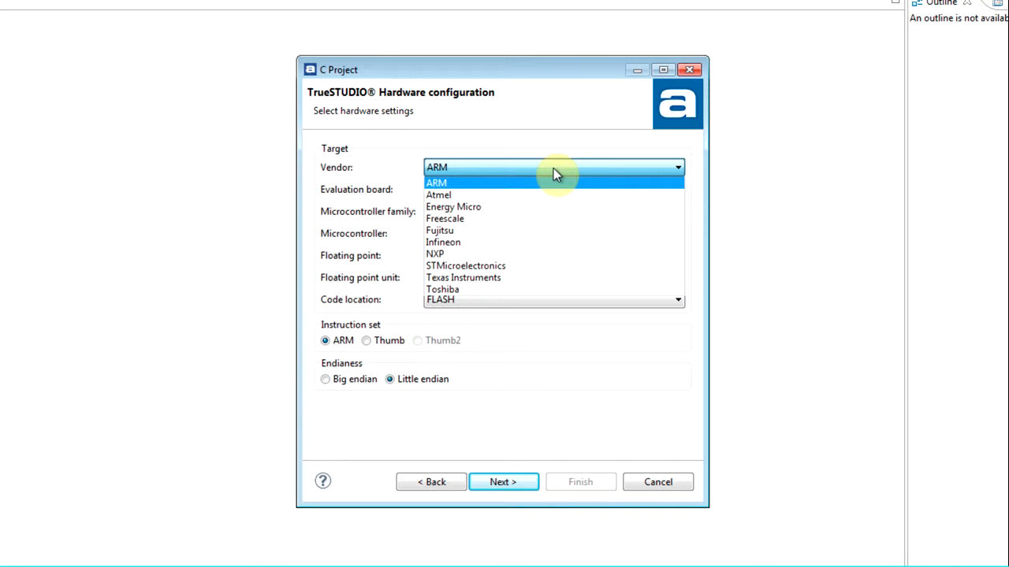
pyautogui.click(436, 182)
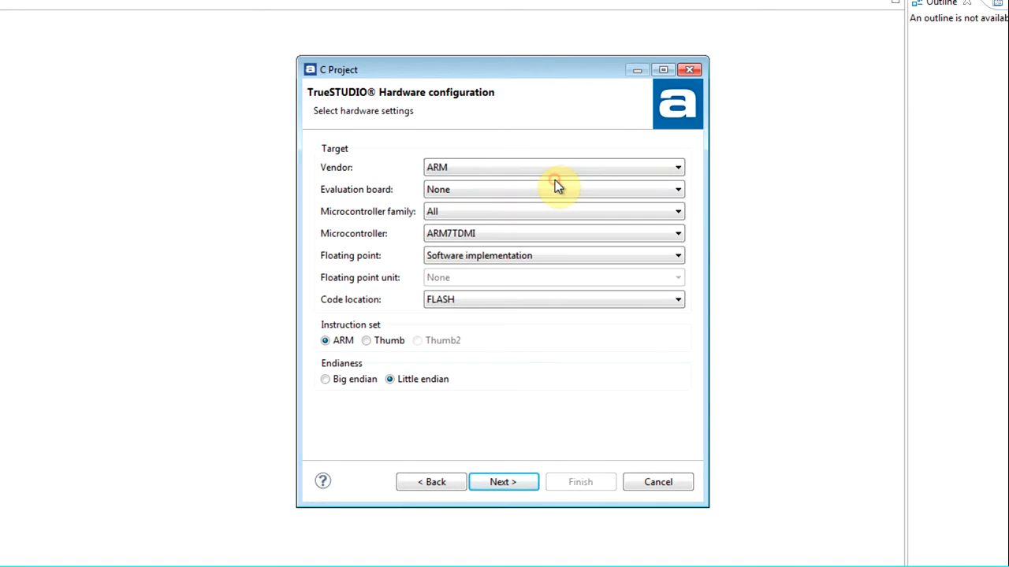
pyautogui.click(677, 234)
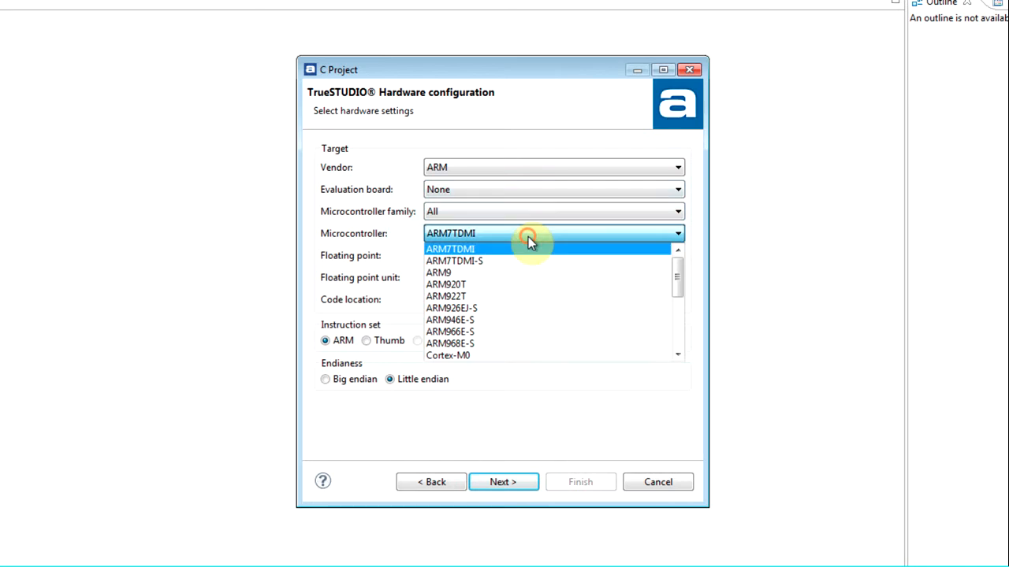
pyautogui.scroll(-3)
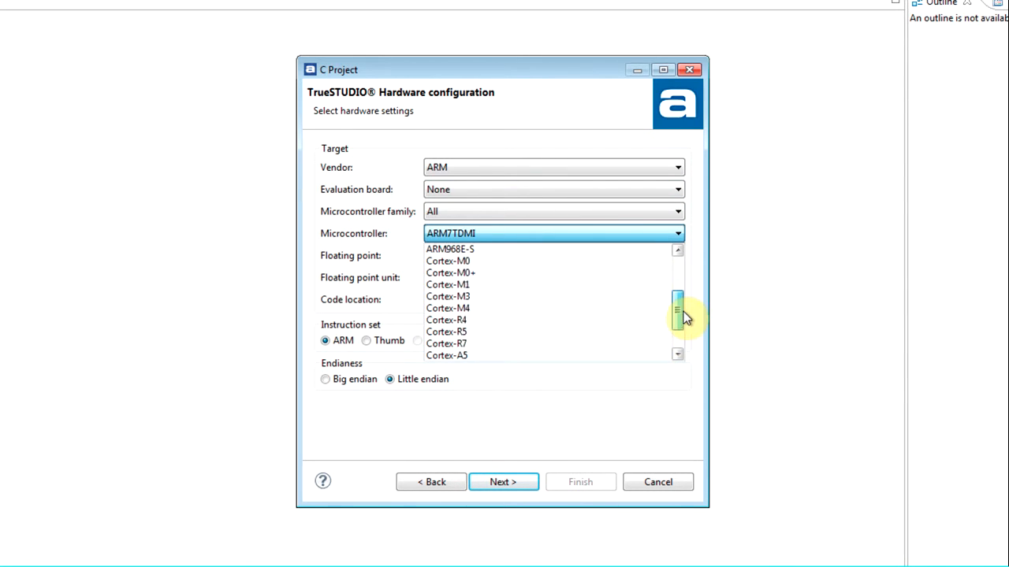
pyautogui.click(676, 211)
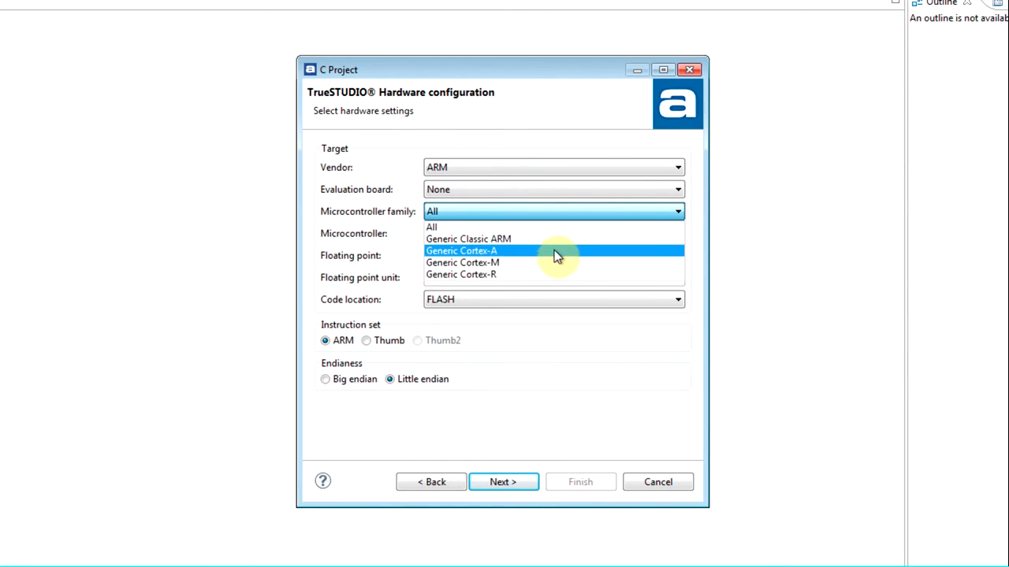
pyautogui.moveTo(552, 263)
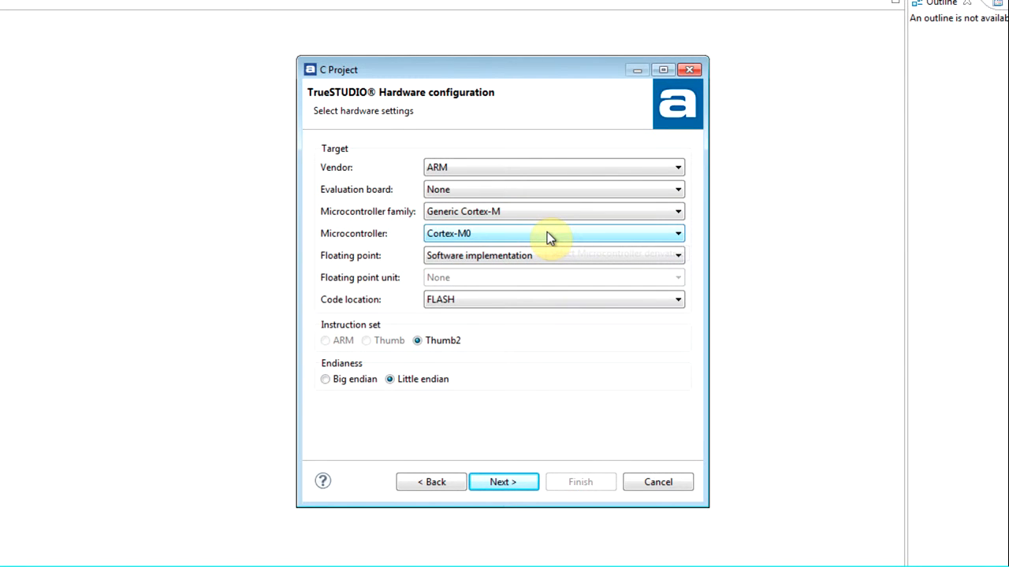
pyautogui.click(676, 233)
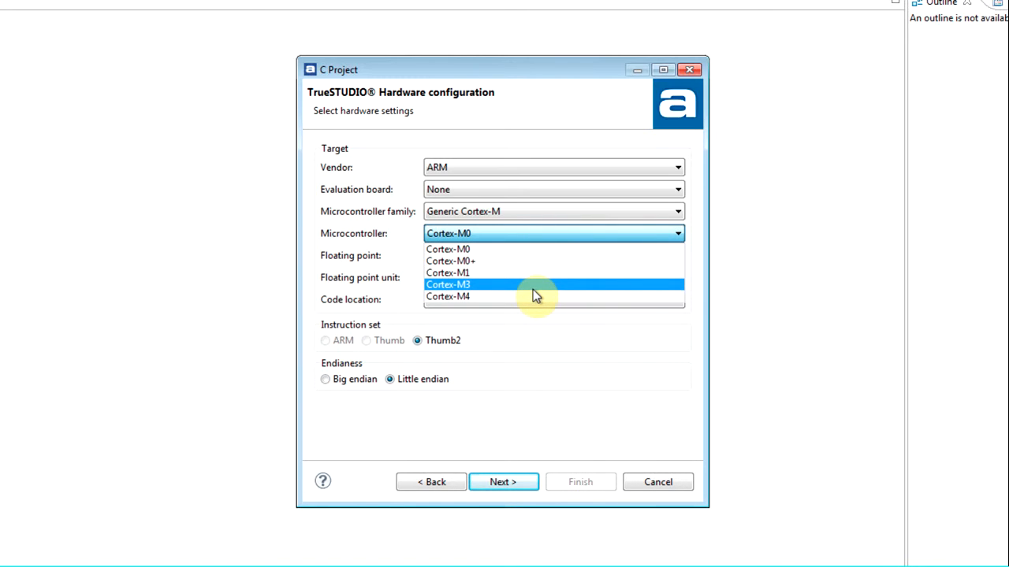
pyautogui.click(448, 297)
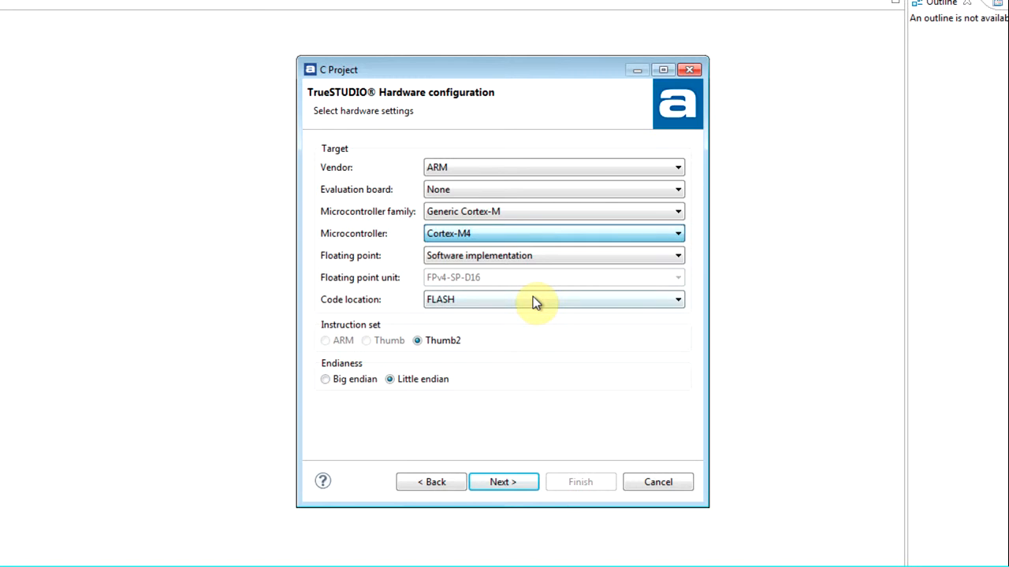
# - Change the chip vendor to Freescale with no evaluation board
pyautogui.click(676, 167)
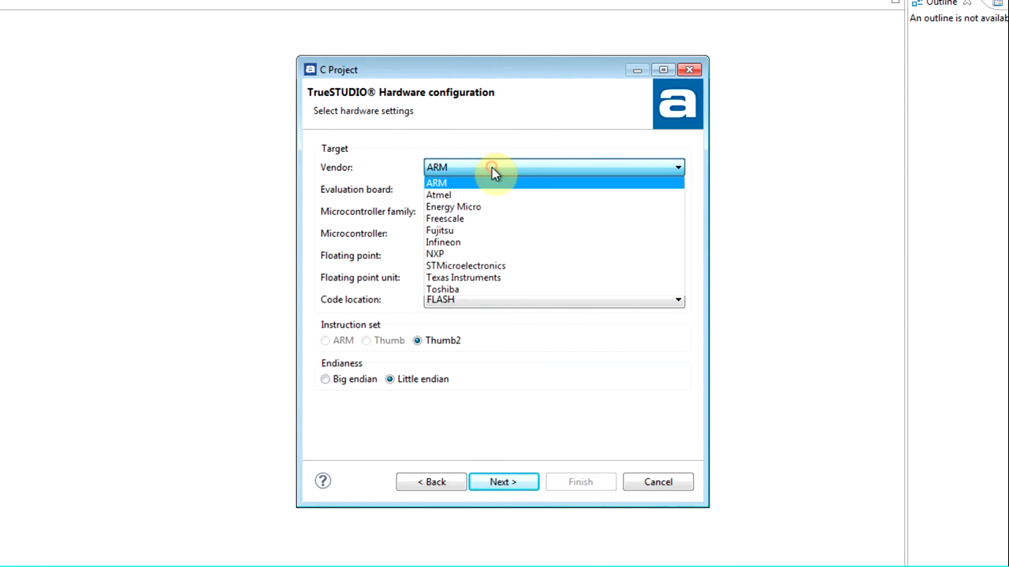
pyautogui.click(453, 206)
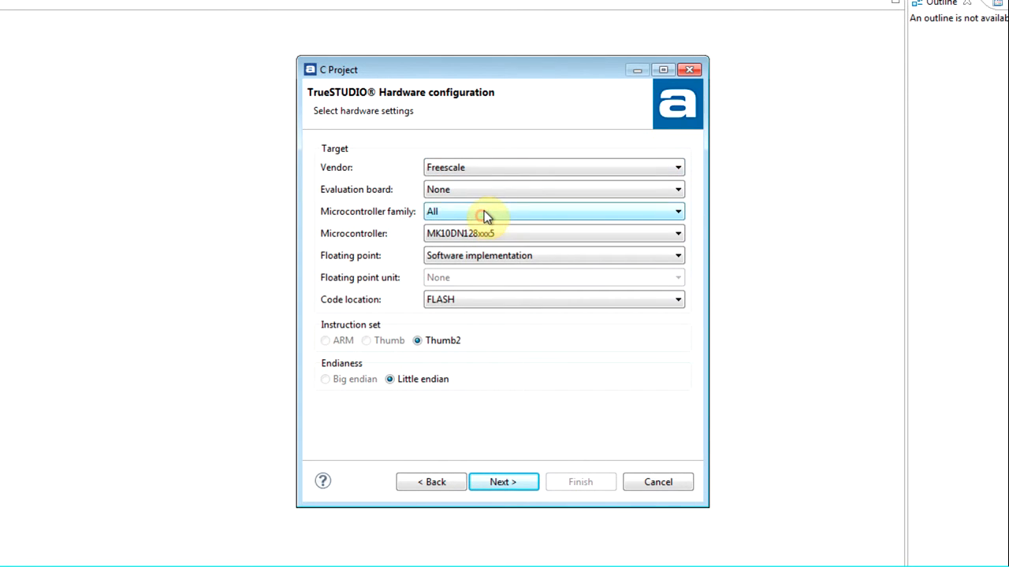
pyautogui.click(675, 189)
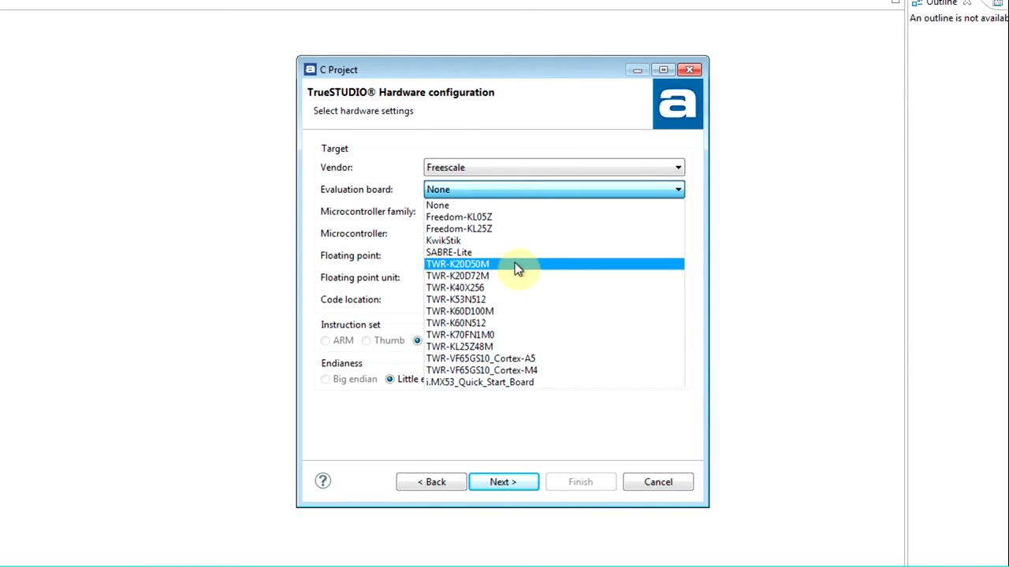
pyautogui.moveTo(512, 205)
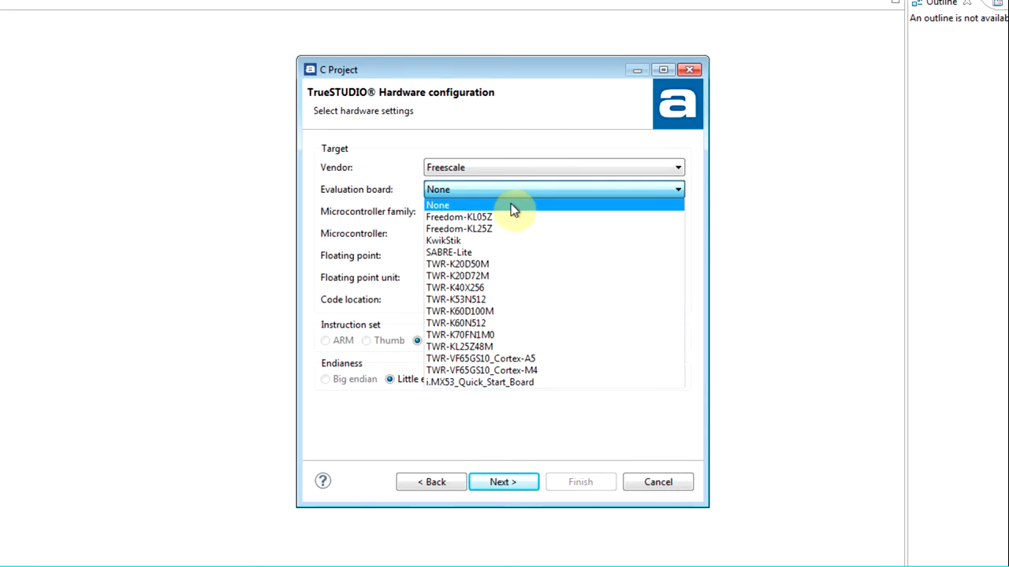
pyautogui.click(437, 205)
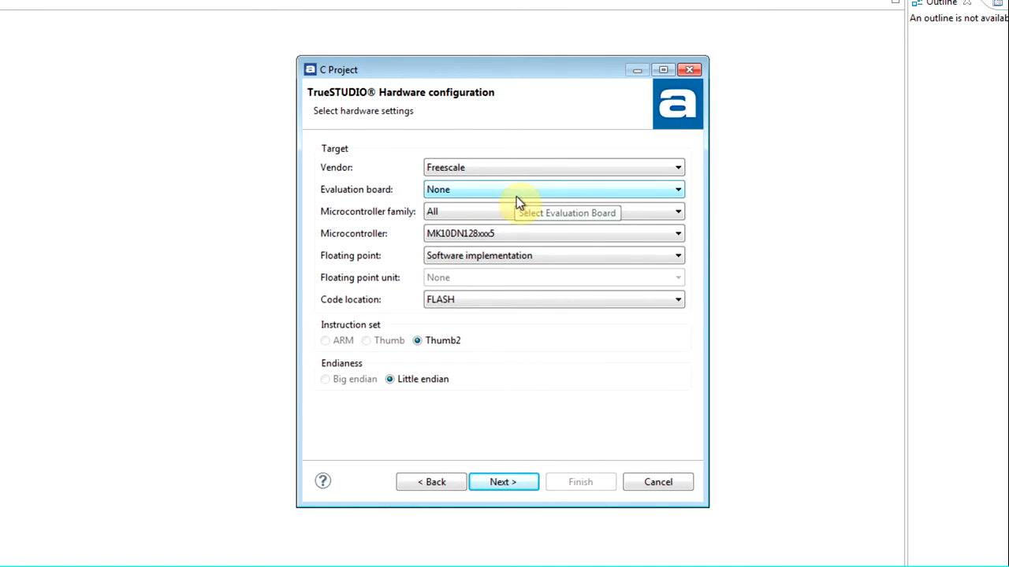
# - Select the K70 family and MK70FX512xxx12 microcontroller, keeping code location FLASH
pyautogui.click(676, 233)
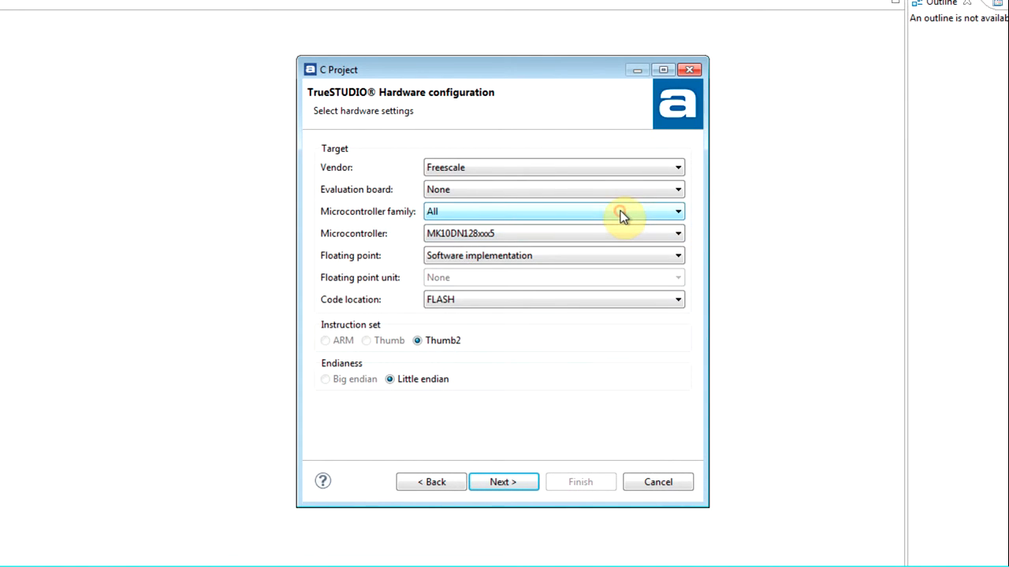
pyautogui.click(674, 211)
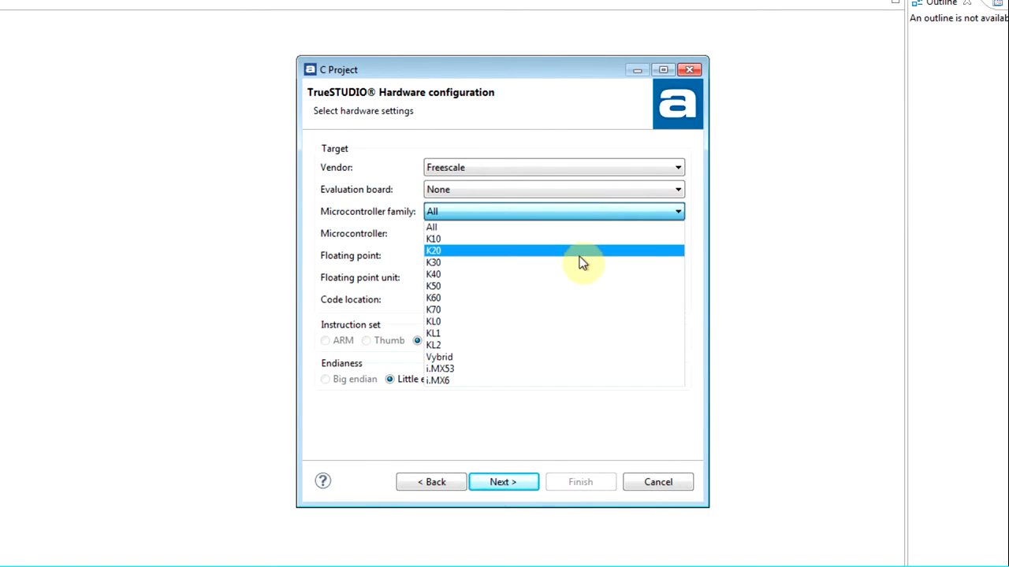
pyautogui.click(434, 310)
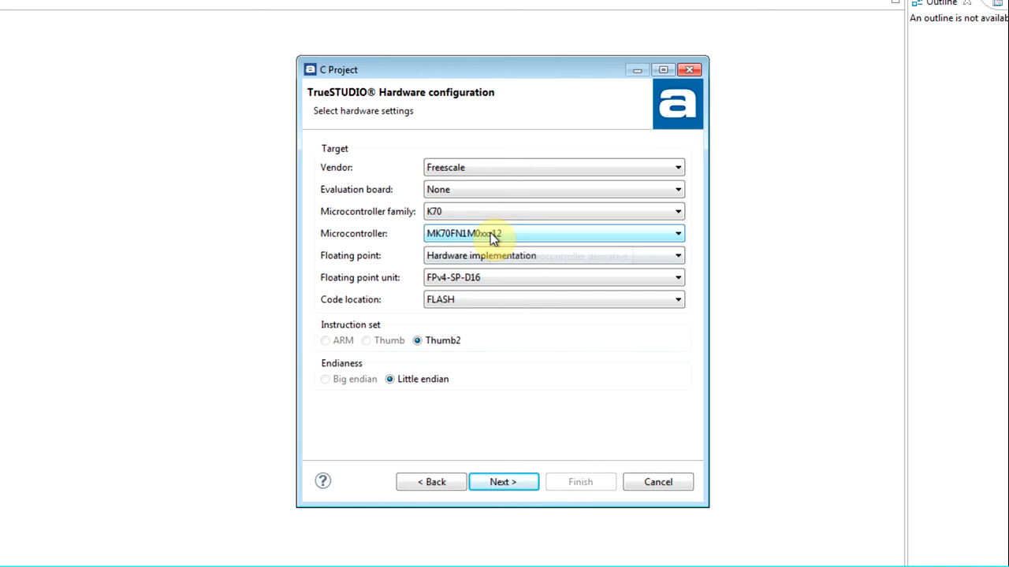
pyautogui.click(676, 233)
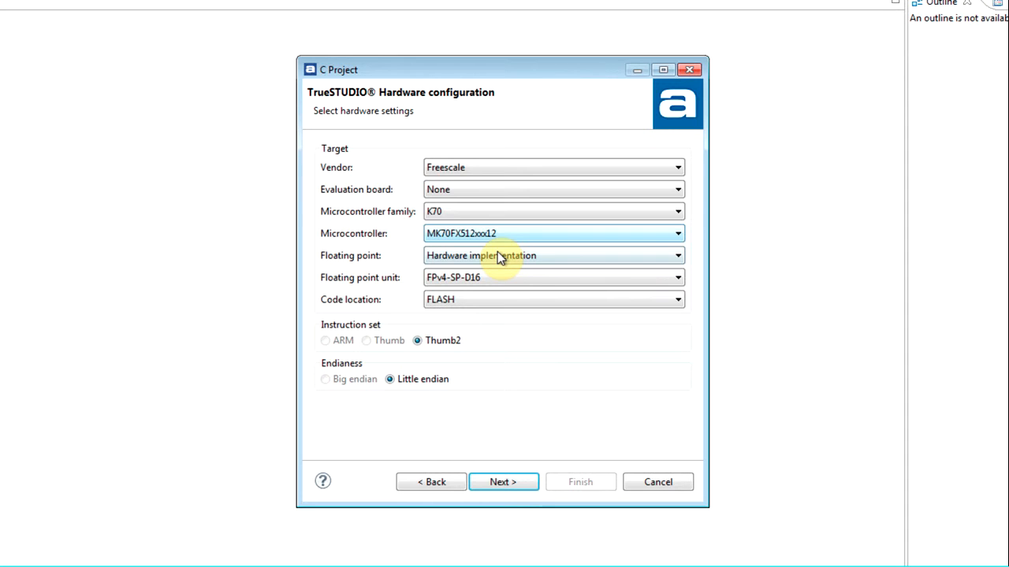
pyautogui.moveTo(497, 282)
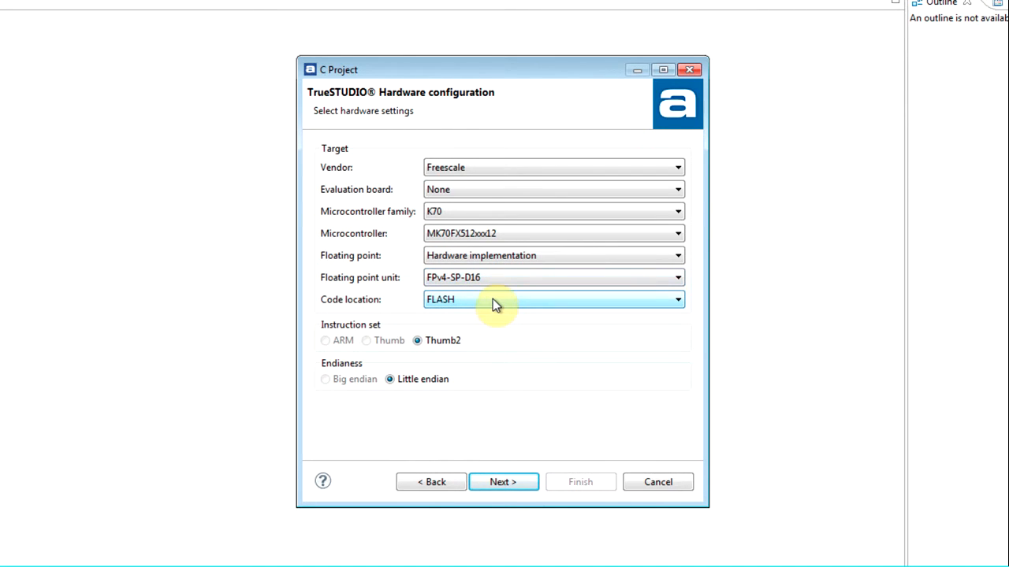
pyautogui.click(676, 300)
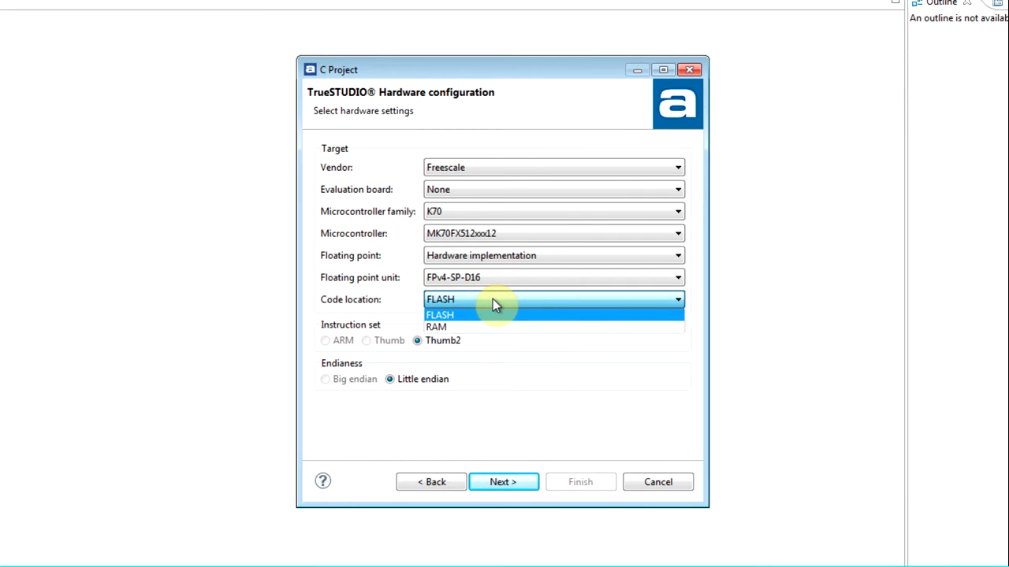
pyautogui.click(440, 315)
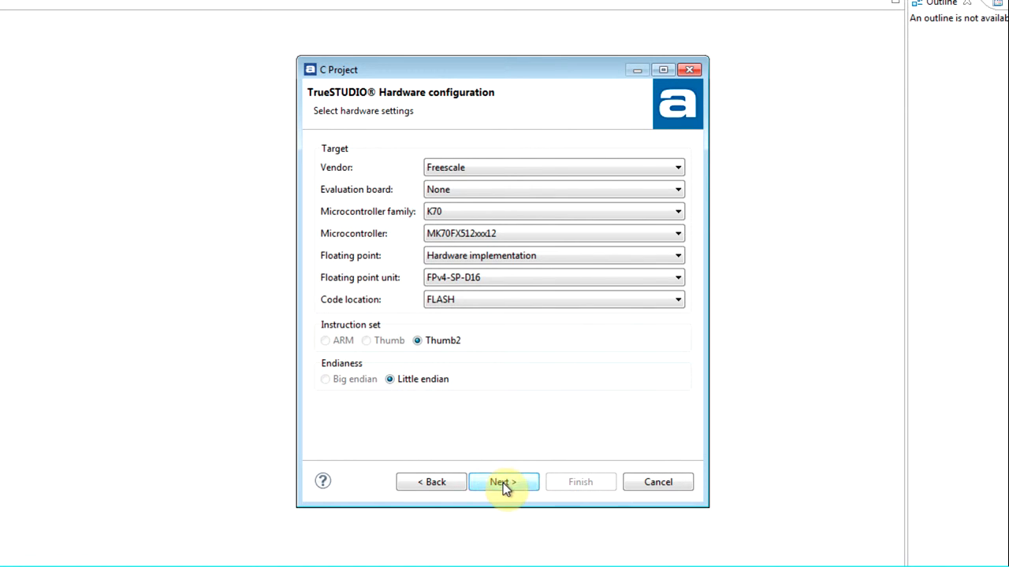
# - Keep Newlib-nano, generate the system calls file, and keep dynamic heap size
pyautogui.click(503, 482)
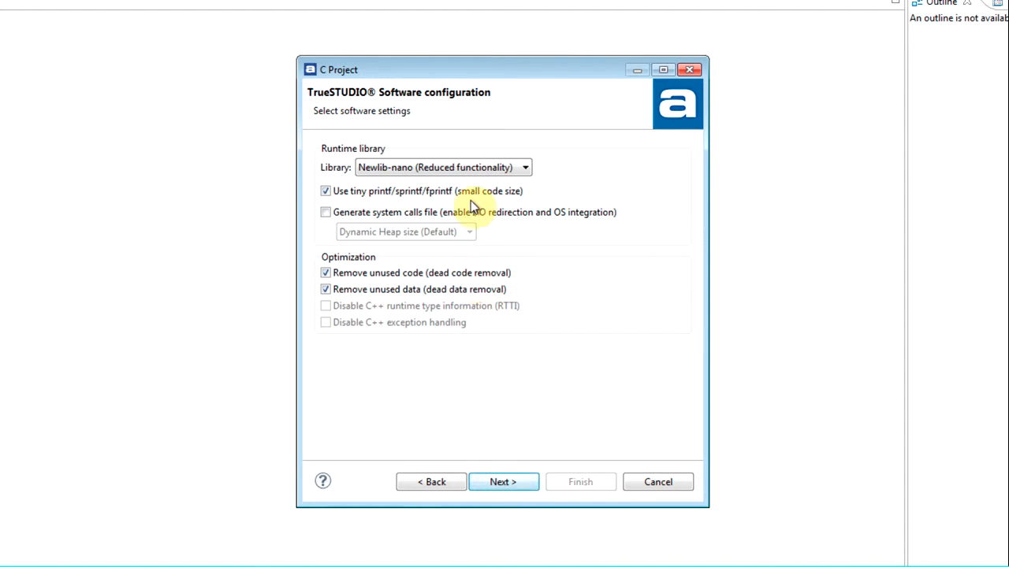
pyautogui.click(524, 167)
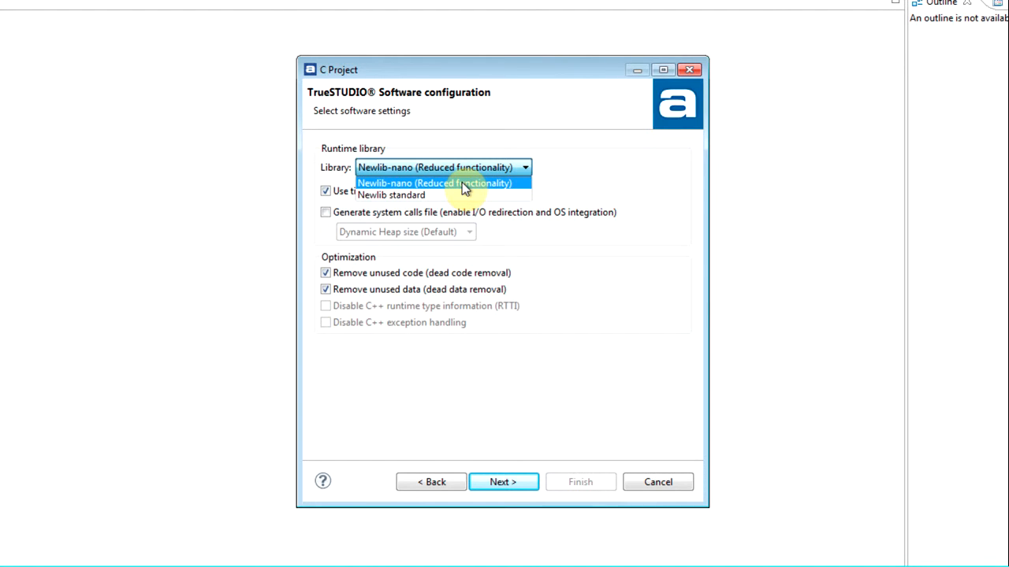
pyautogui.click(435, 183)
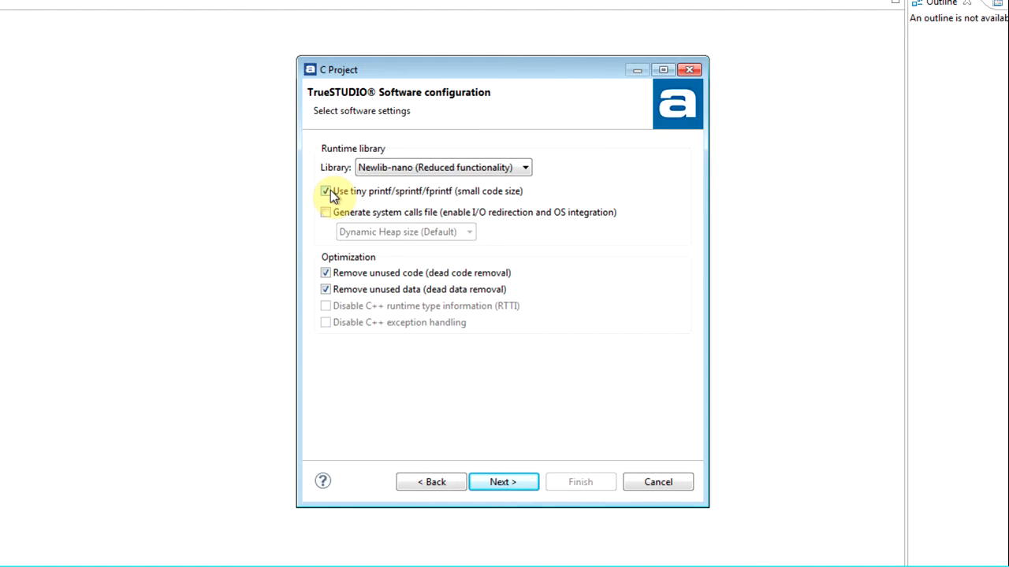
pyautogui.click(326, 212)
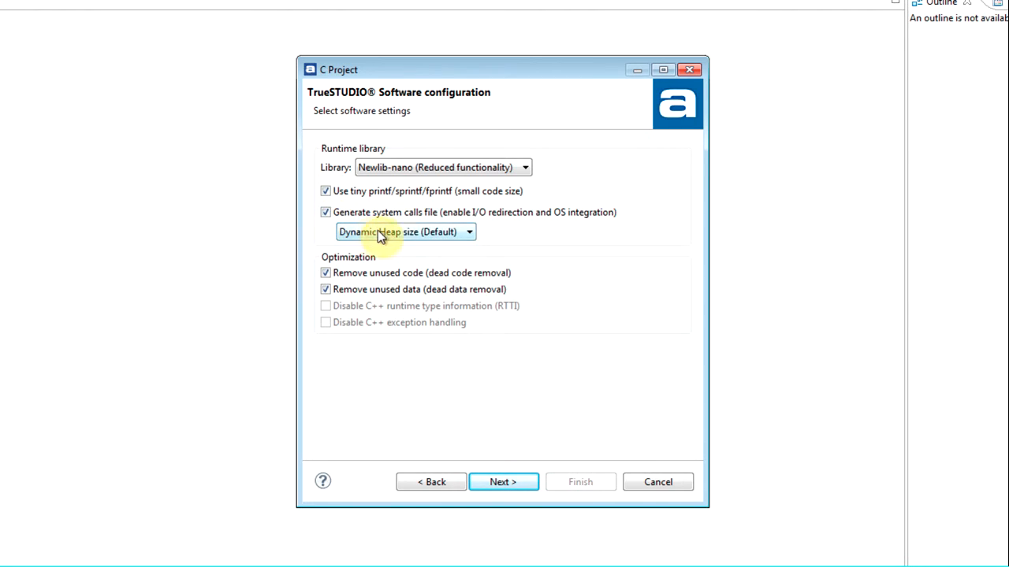
pyautogui.click(468, 231)
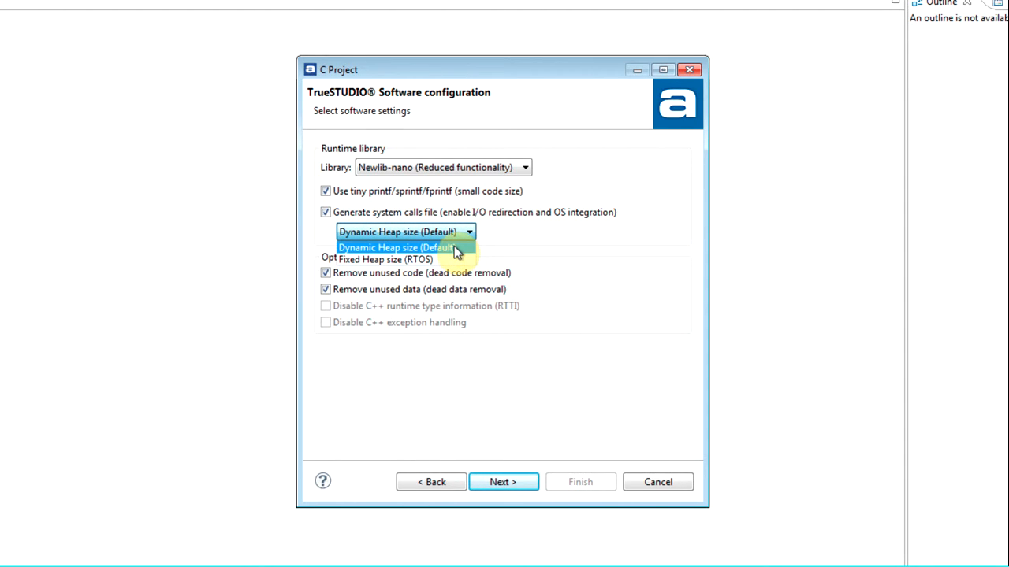
pyautogui.click(398, 247)
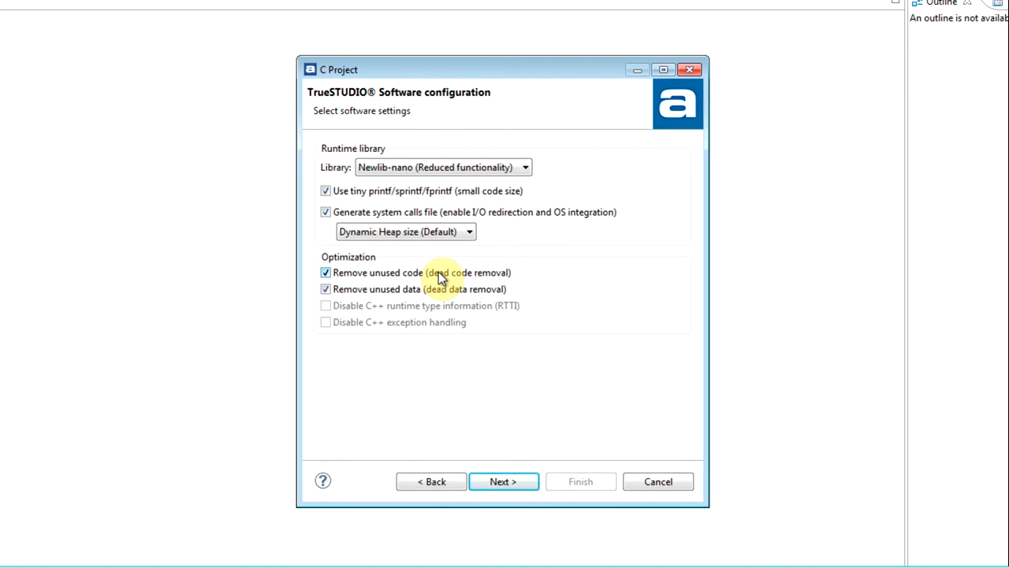
pyautogui.moveTo(443, 293)
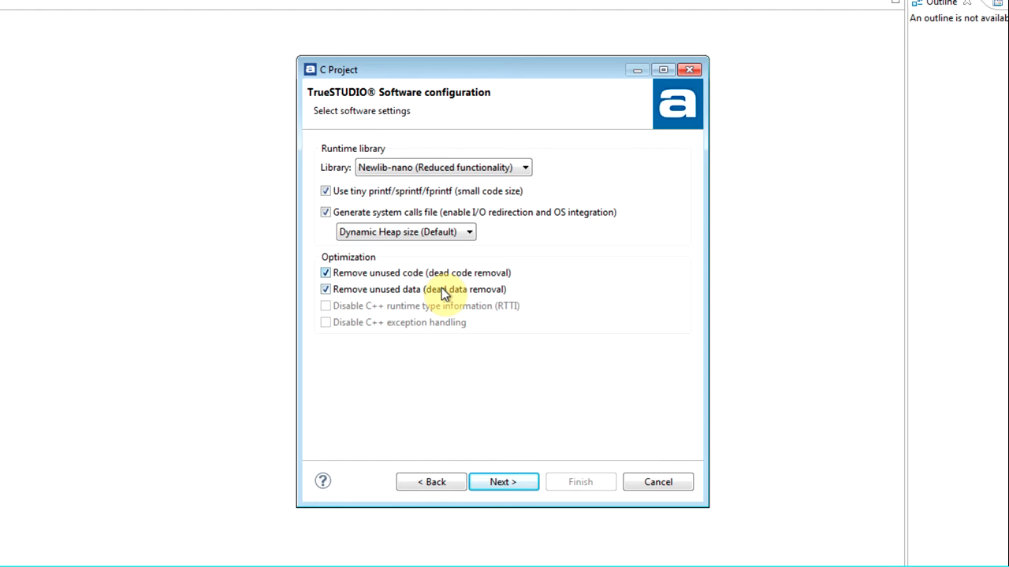
pyautogui.moveTo(472, 388)
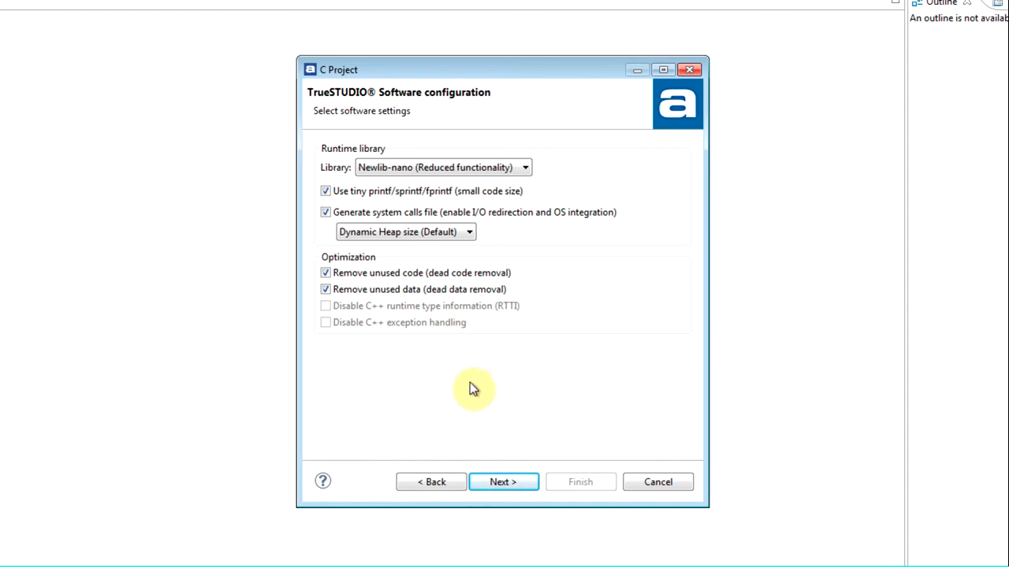
pyautogui.click(502, 481)
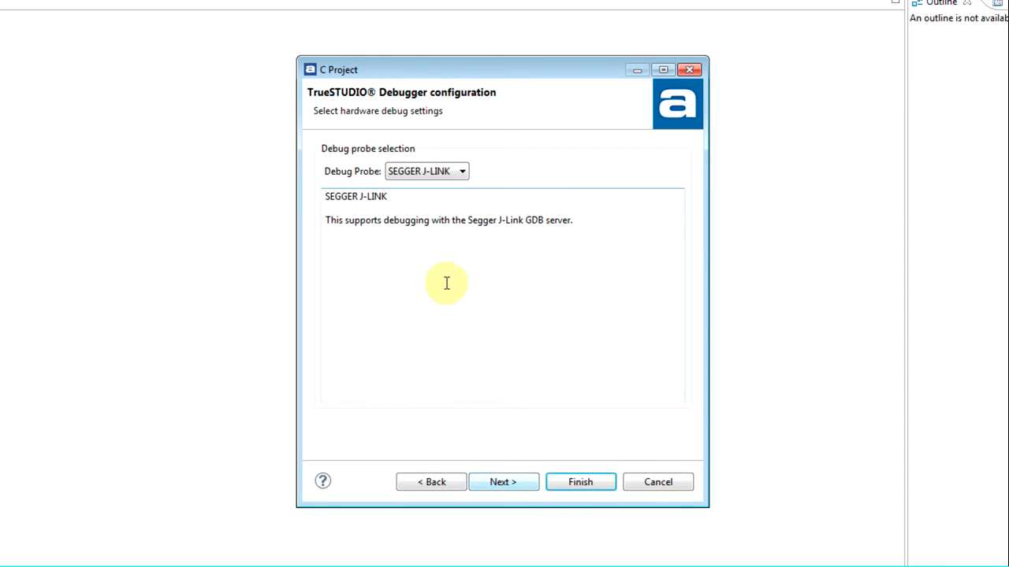
# - Open the Debug Probe dropdown to view the available debug probes
pyautogui.click(461, 171)
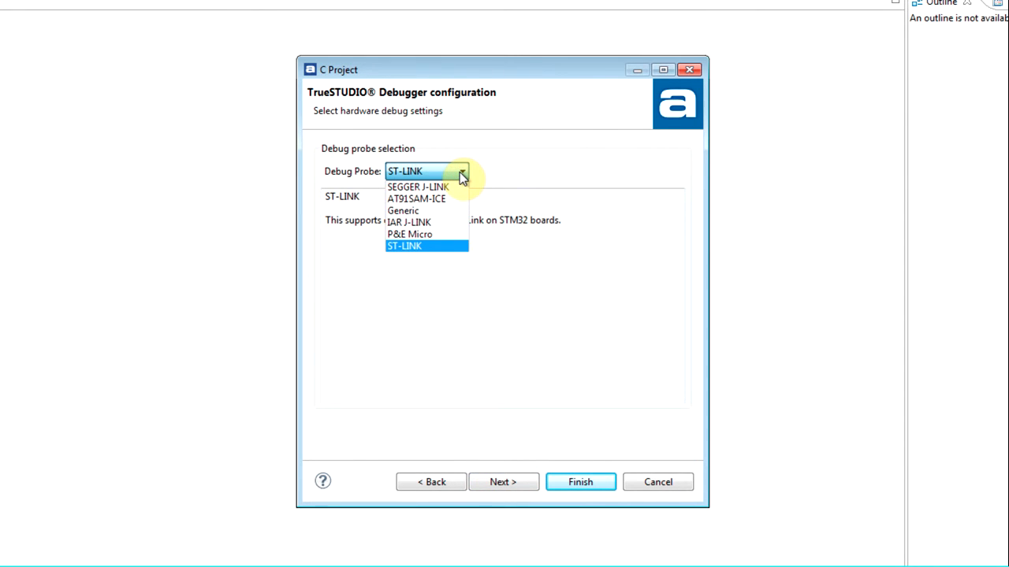
pyautogui.moveTo(418, 187)
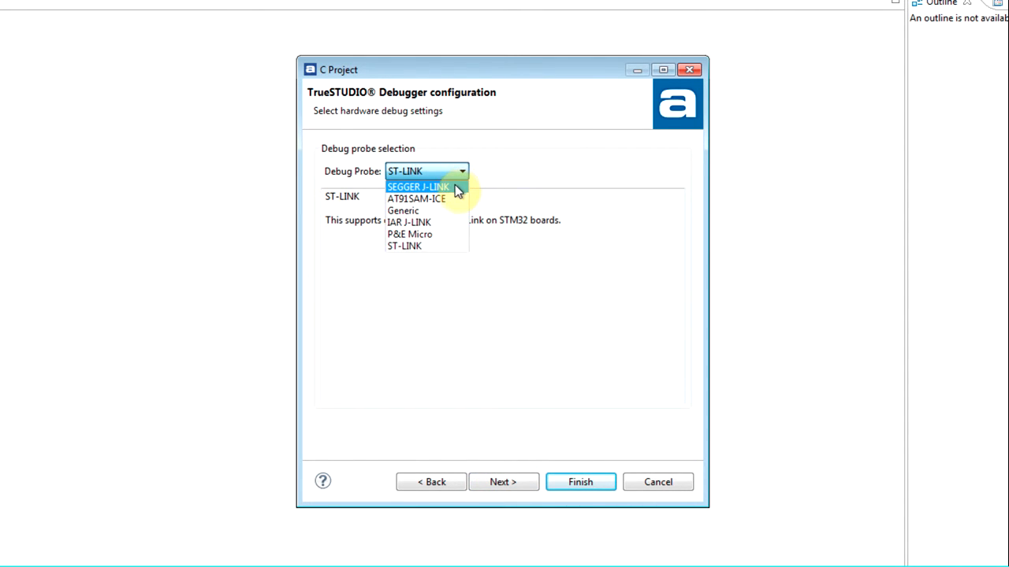
pyautogui.moveTo(448, 196)
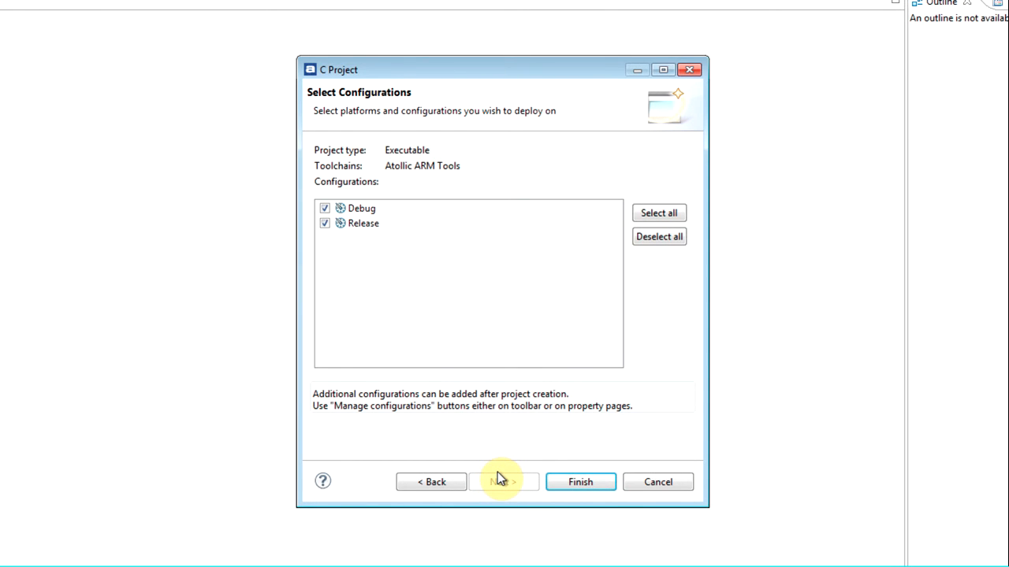
pyautogui.moveTo(359, 223)
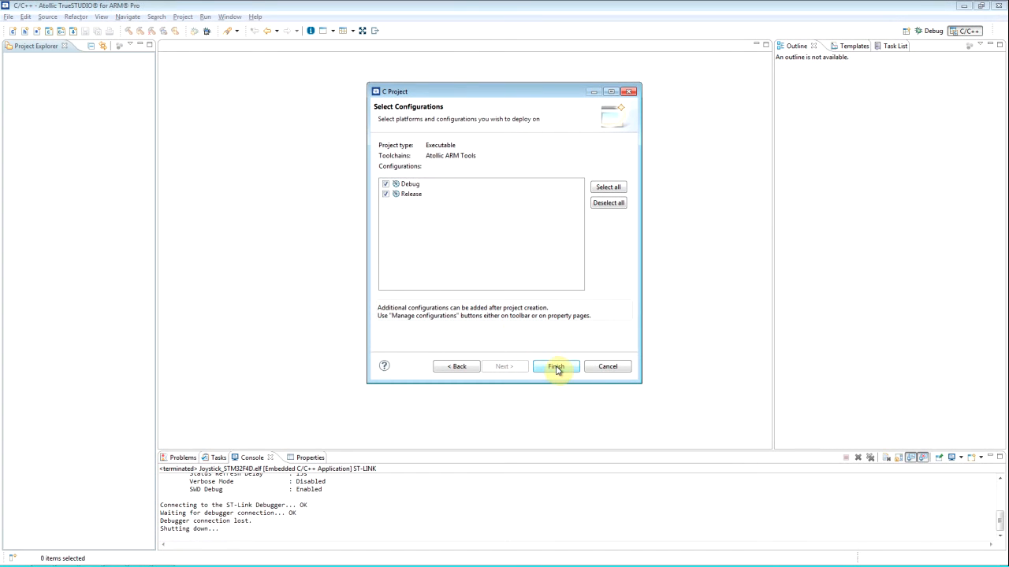
# - Finish the wizard with Debug and Release configurations checked
pyautogui.click(556, 366)
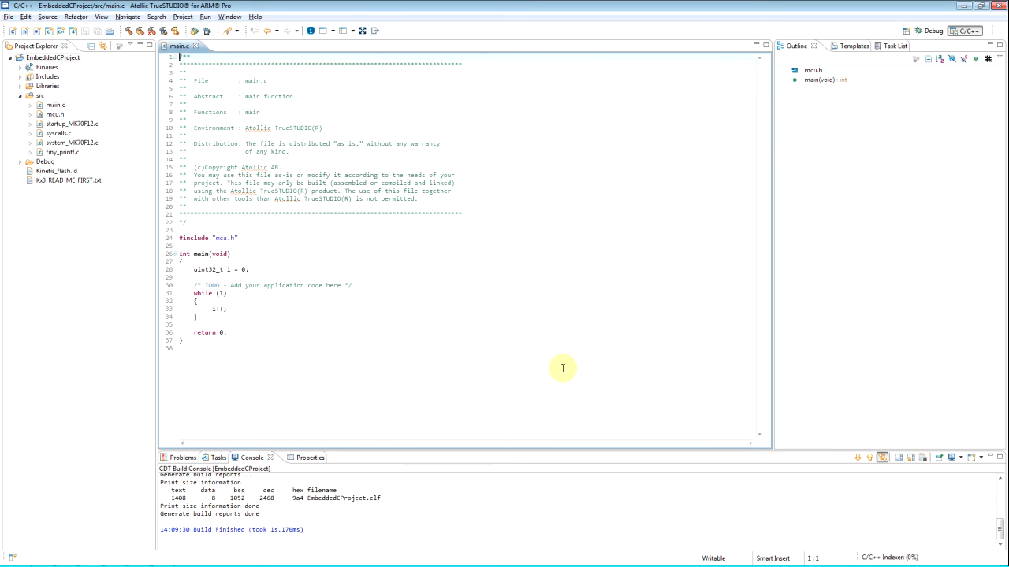